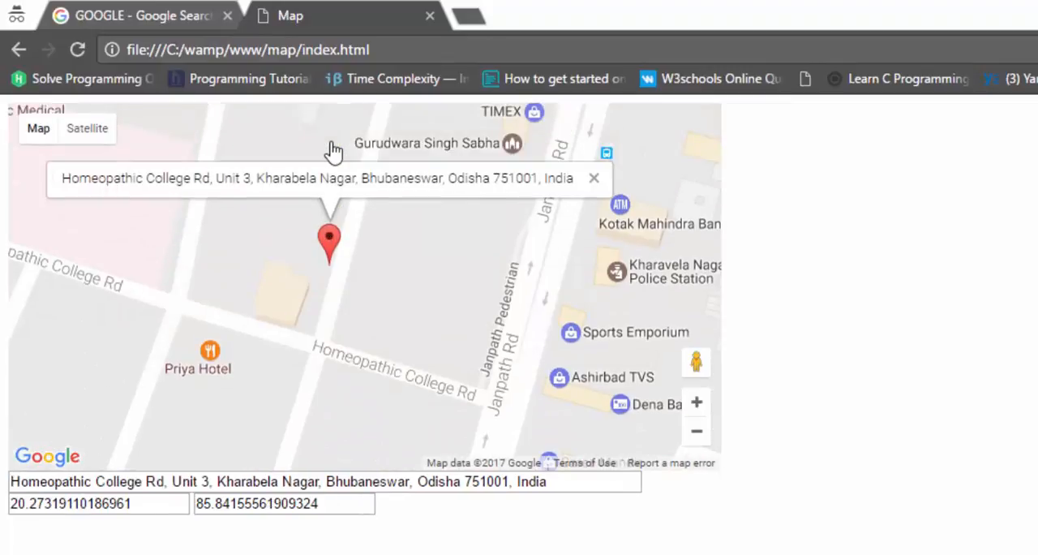
{"action": "mouse_move", "coordinate": [341, 193]}
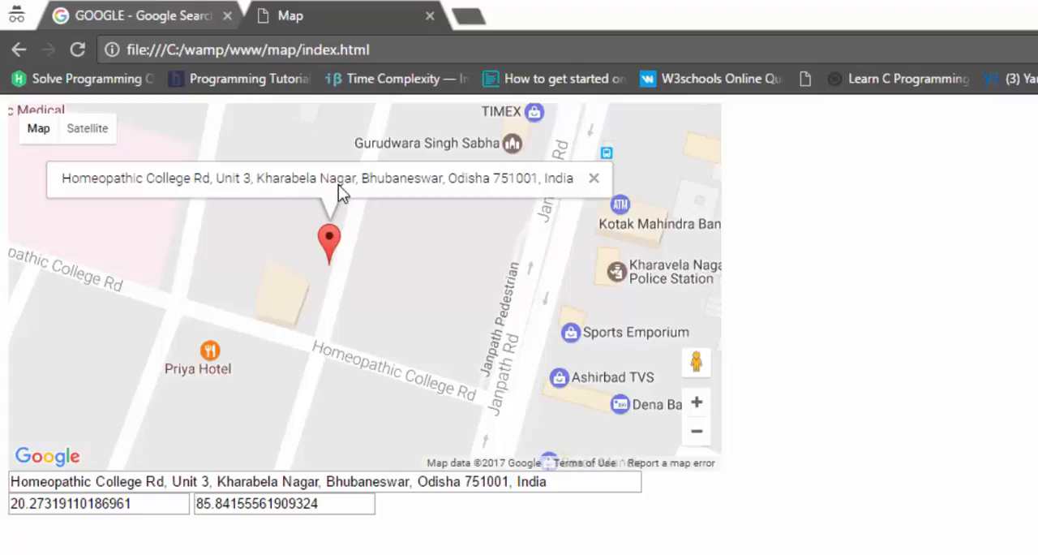
{"action": "mouse_move", "coordinate": [333, 50]}
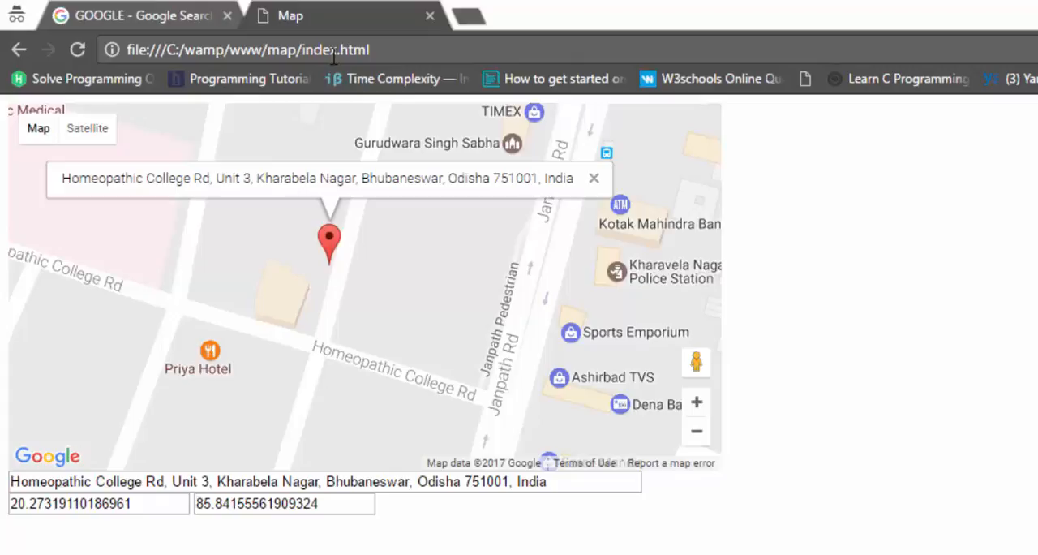
{"action": "mouse_move", "coordinate": [357, 332]}
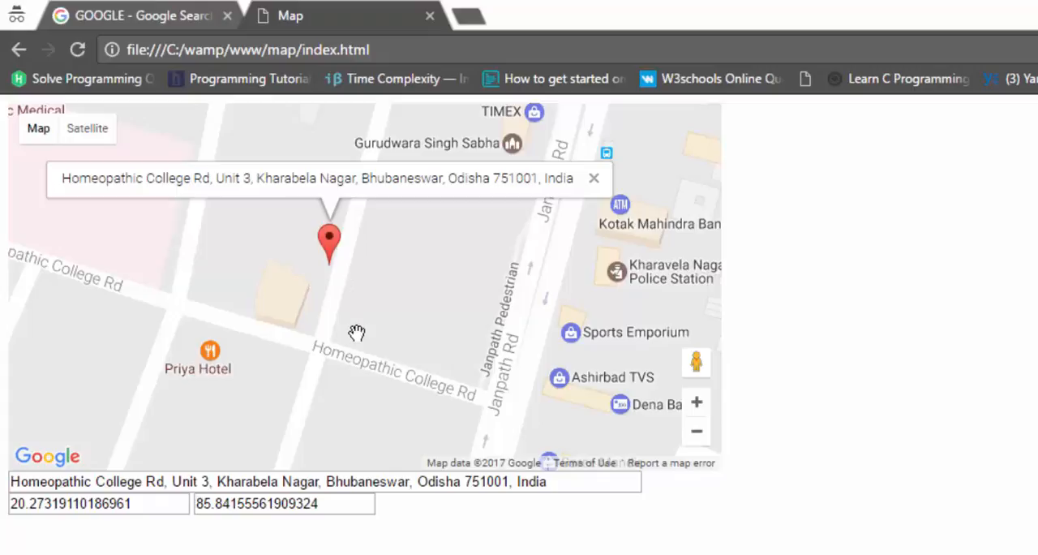
{"action": "mouse_move", "coordinate": [404, 410]}
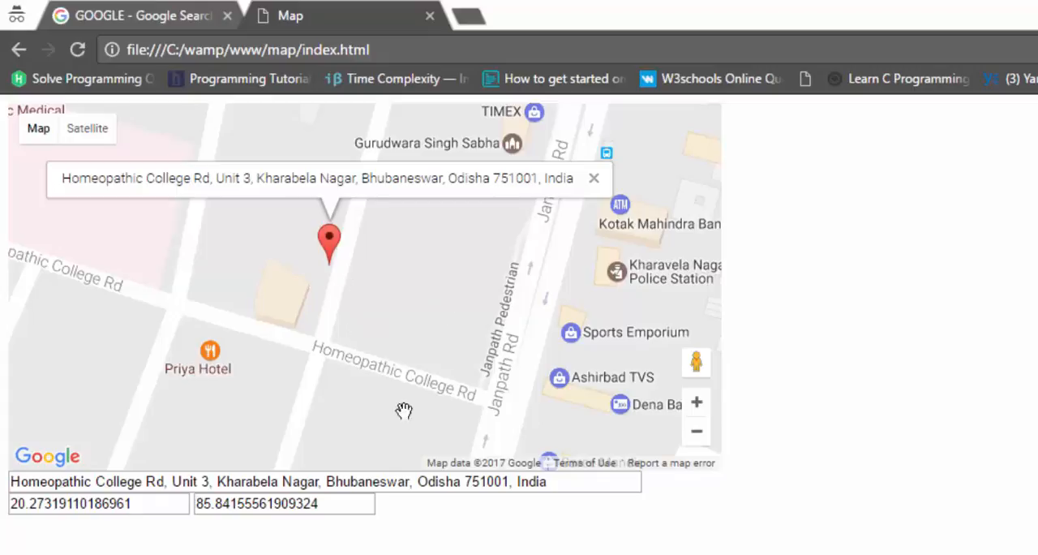
{"action": "mouse_move", "coordinate": [390, 432]}
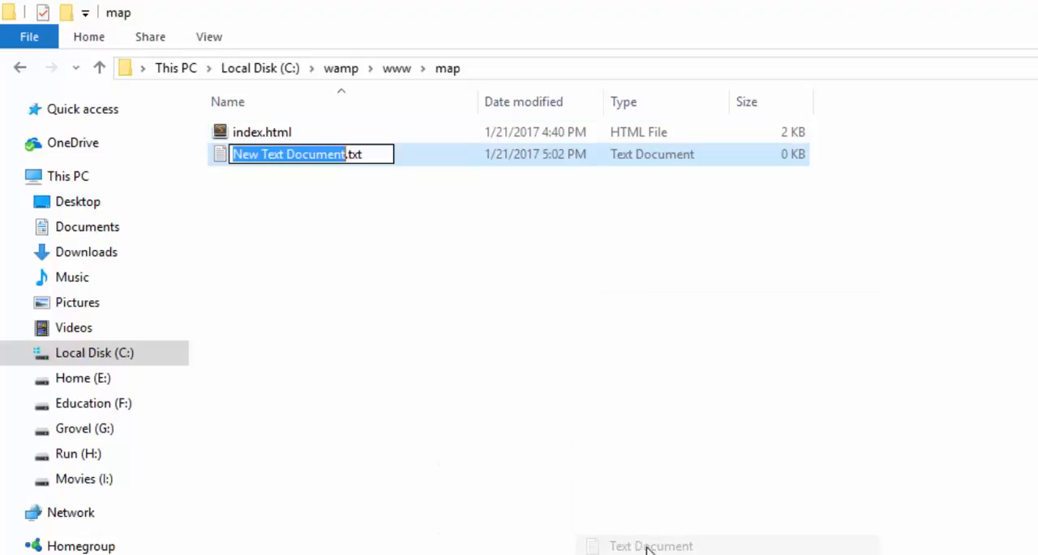
Step: Rename New Text Document.txt to map.html and confirm the extension change
{"action": "type", "text": "map.g"}
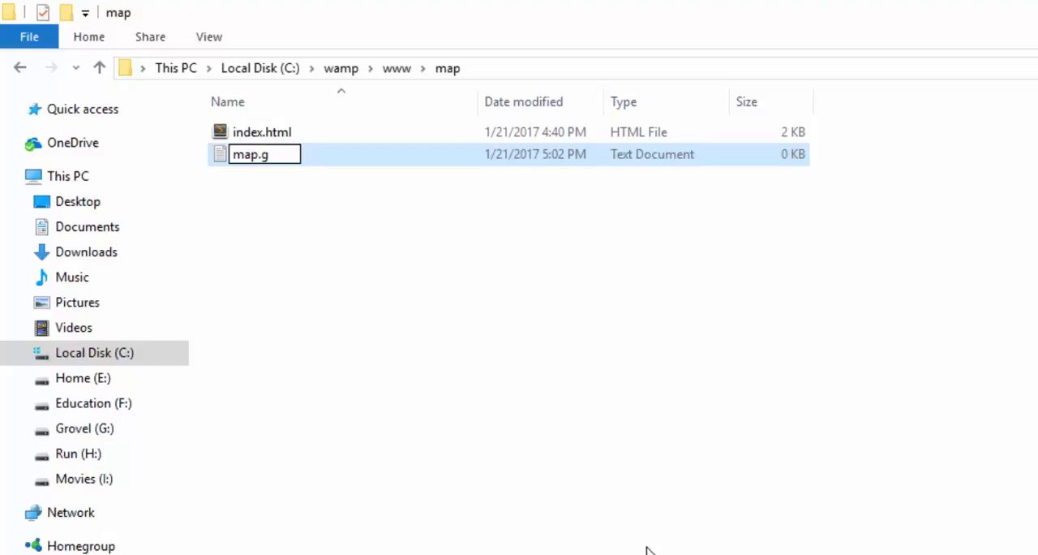
{"action": "type", "text": "tm"}
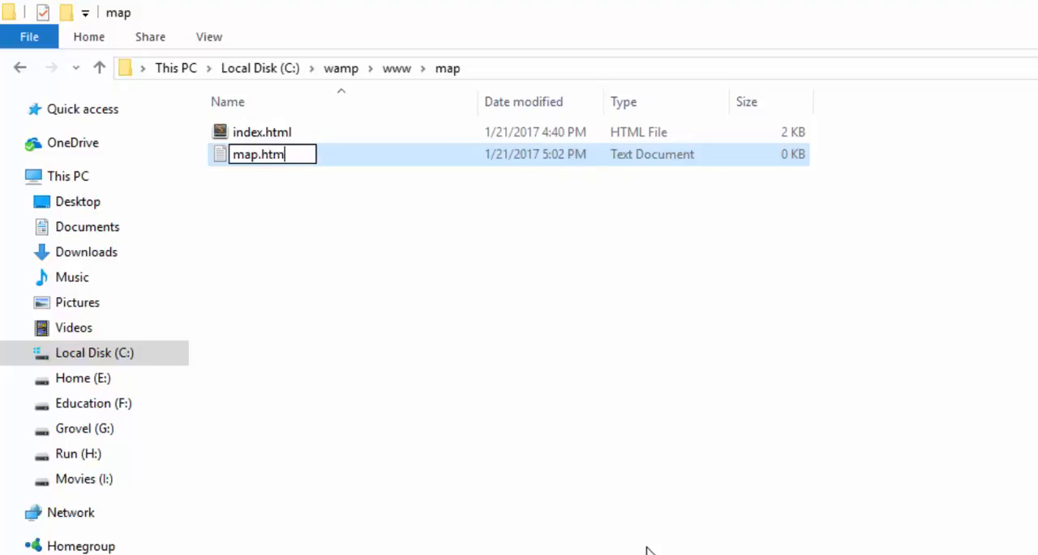
{"action": "key", "text": "Enter"}
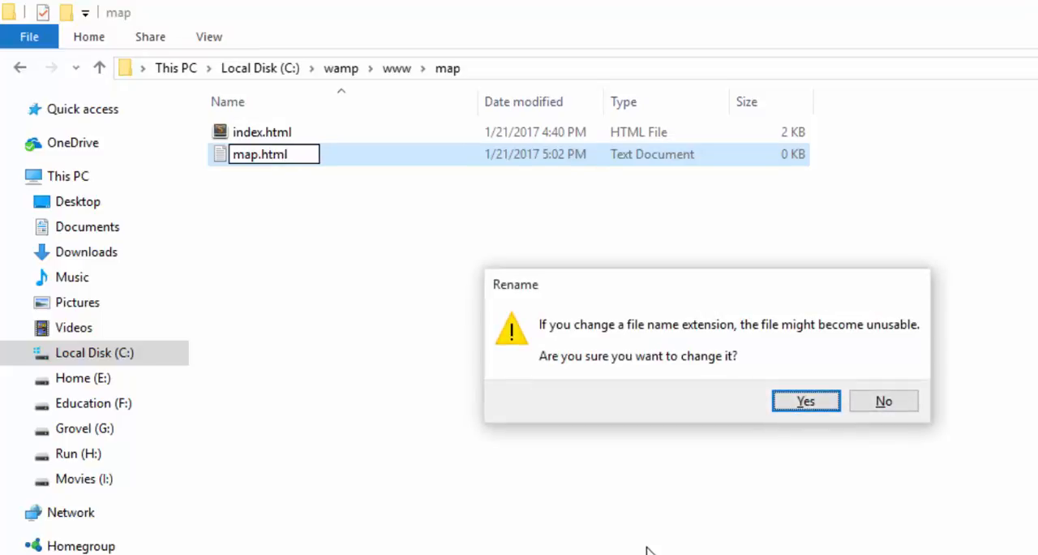
{"action": "left_click", "coordinate": [805, 400]}
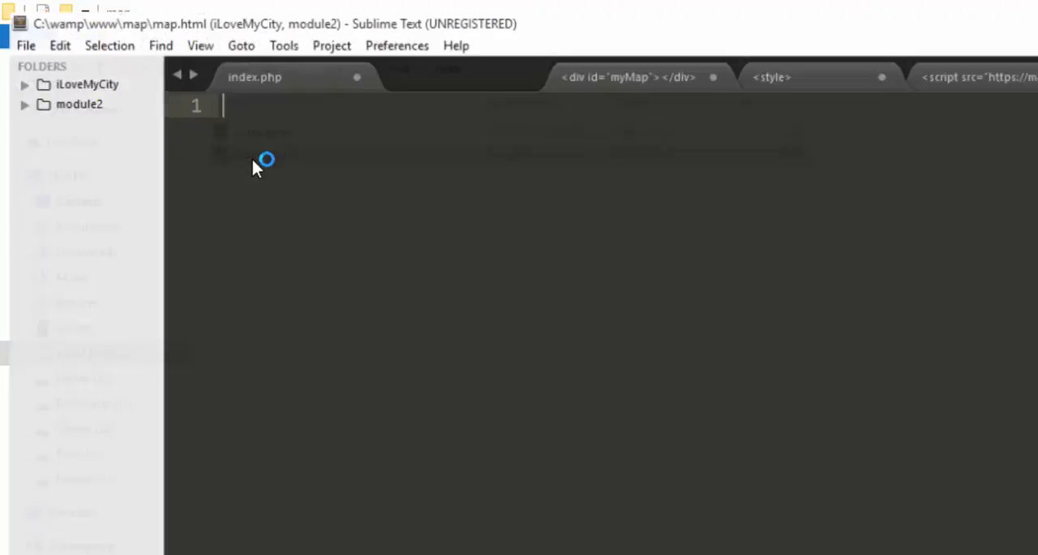
Step: Expand the html boilerplate in map.html and set the page title to Map
{"action": "left_click", "coordinate": [417, 66]}
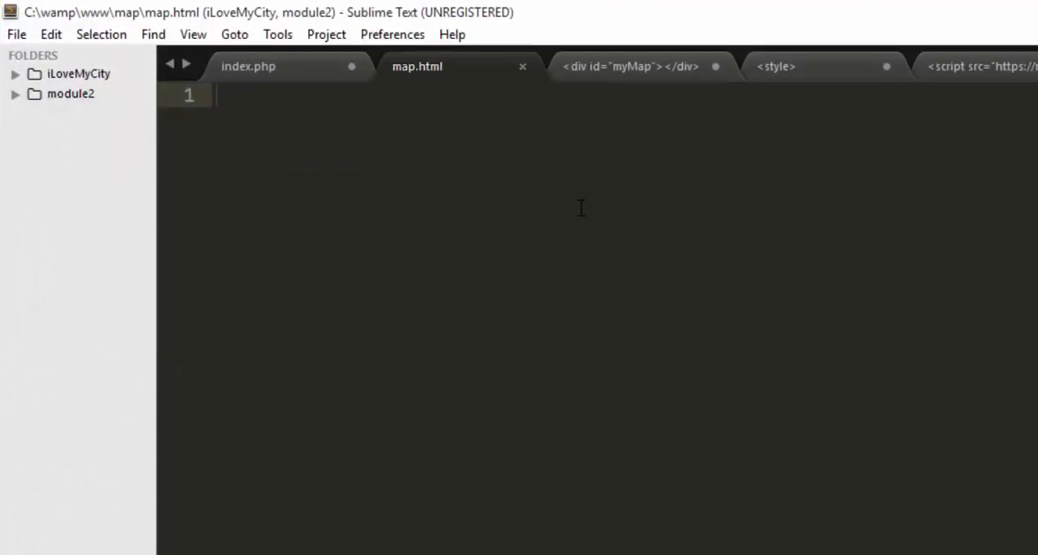
{"action": "type", "text": "htm"}
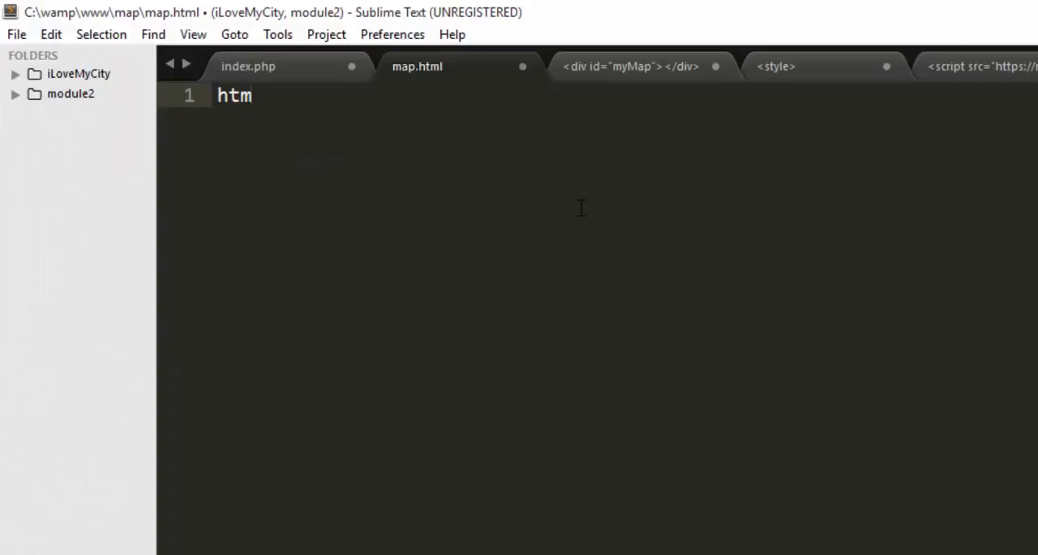
{"action": "type", "text": "l"}
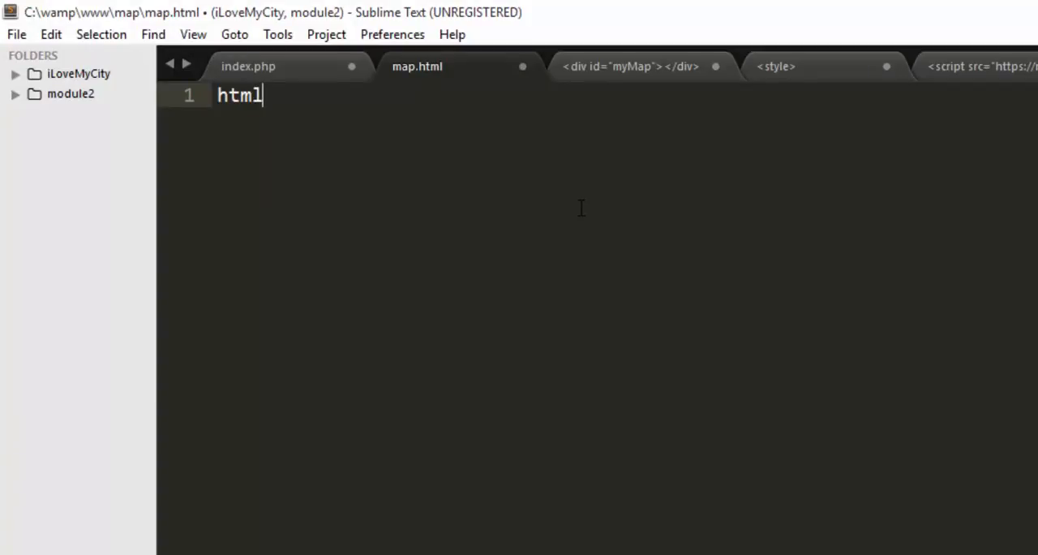
{"action": "key", "text": "Tab"}
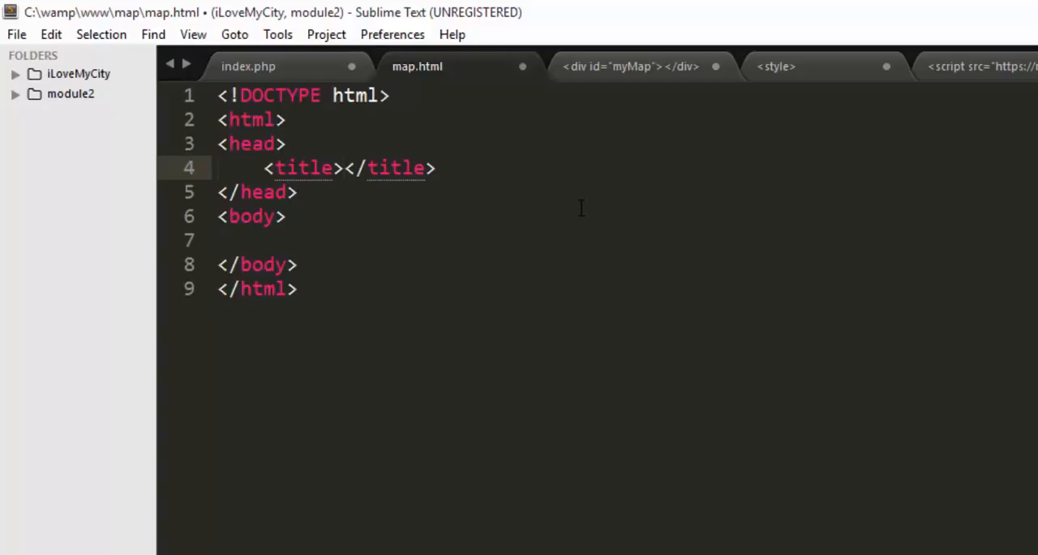
{"action": "type", "text": "Ma"}
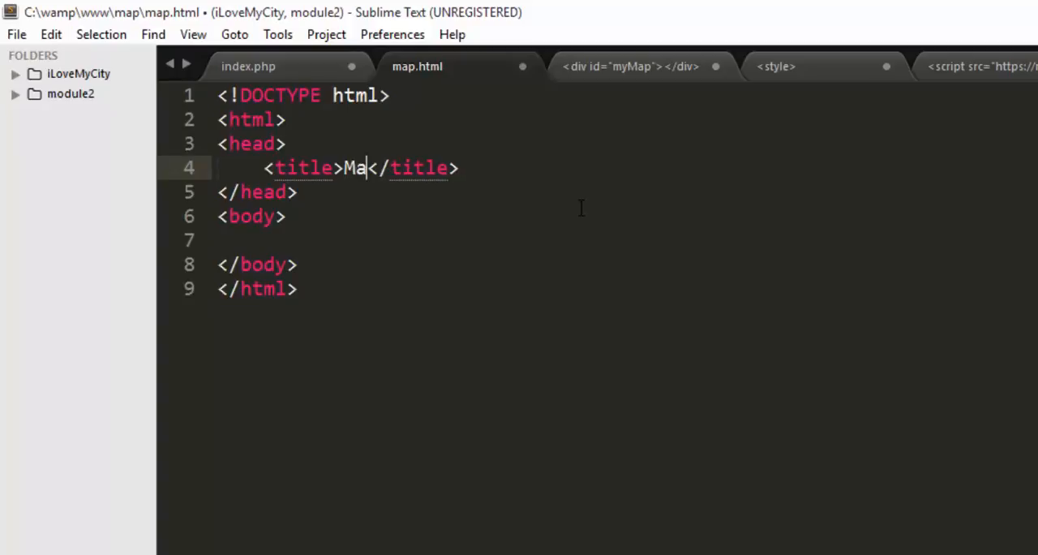
{"action": "type", "text": "p"}
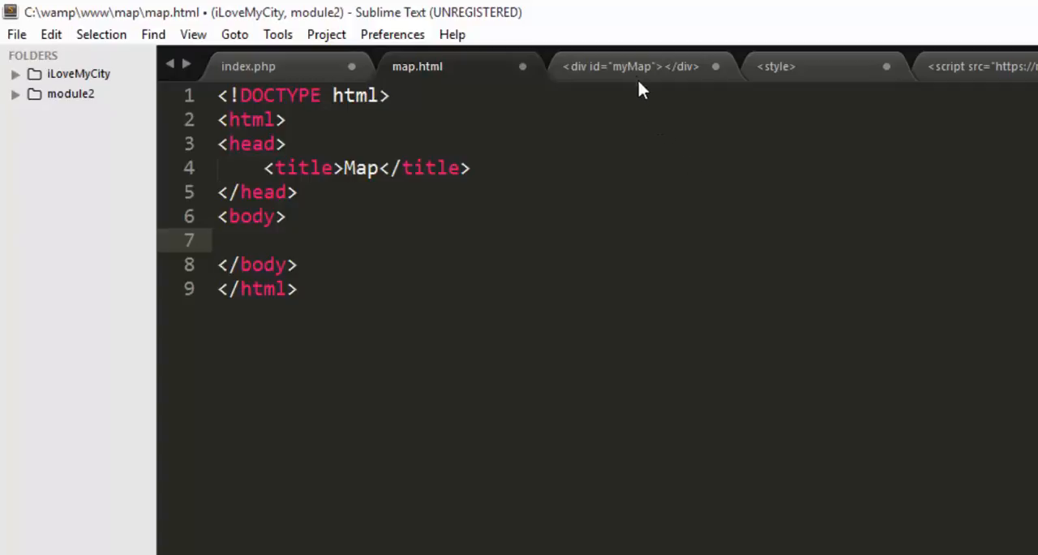
Step: Paste the myMap div markup from the prepared tab into map.html's body
{"action": "left_click", "coordinate": [629, 65]}
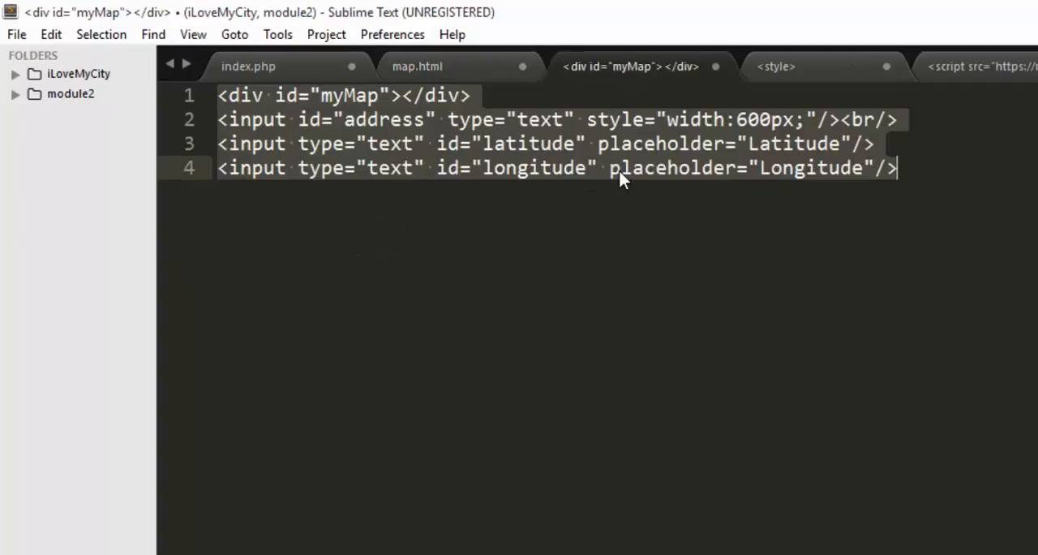
{"action": "mouse_move", "coordinate": [430, 142]}
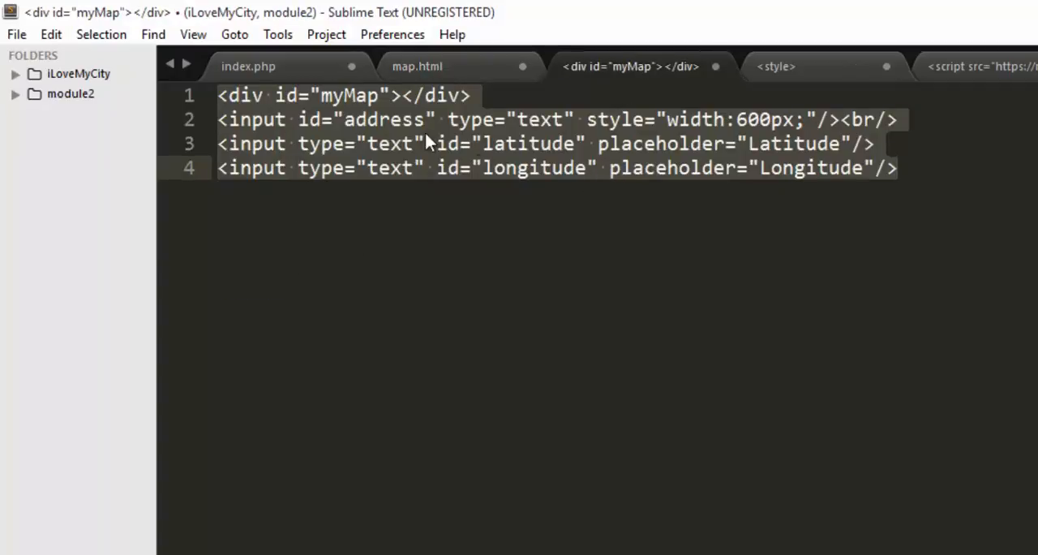
{"action": "left_click", "coordinate": [417, 66]}
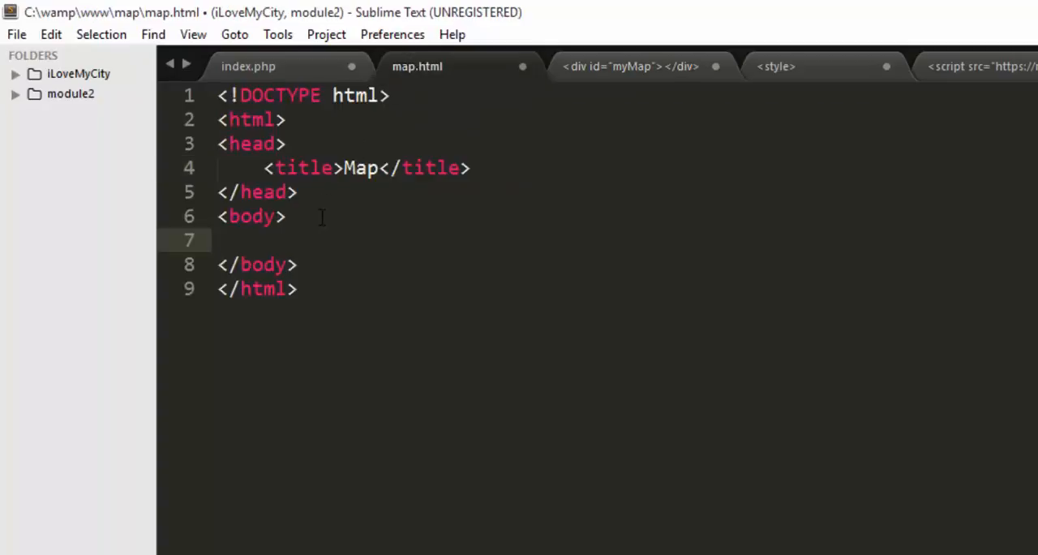
{"action": "type", "text": "<div id=\"myMap\"></div>"}
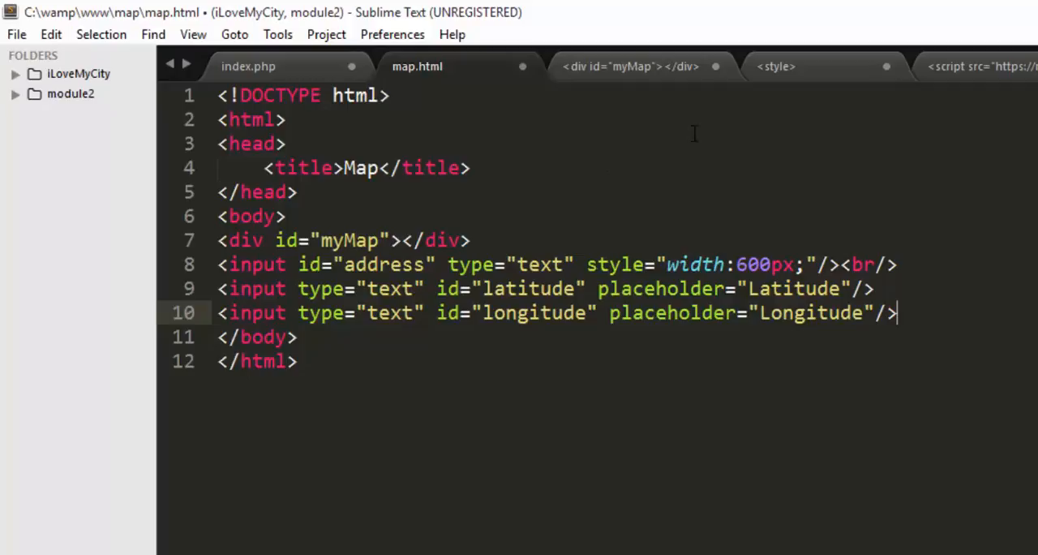
Step: Add a <style> block after the title sizing #myMap at 350px high, 680px wide
{"action": "left_click", "coordinate": [775, 65]}
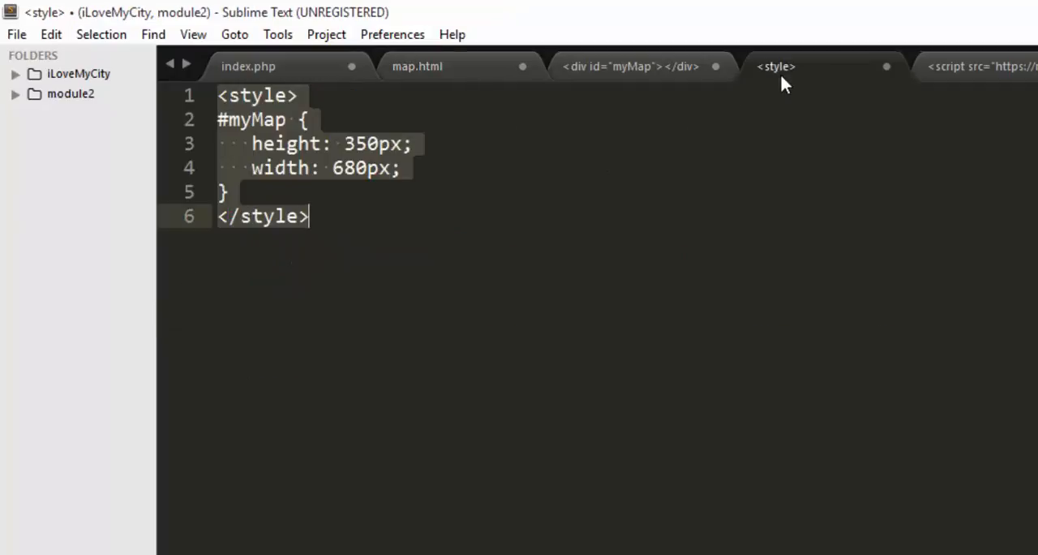
{"action": "left_click", "coordinate": [417, 66]}
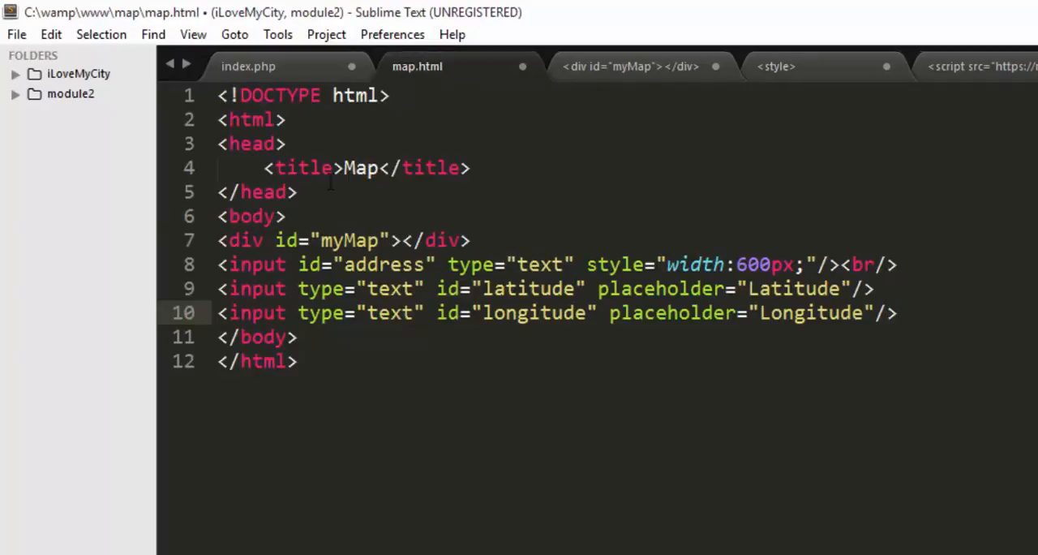
{"action": "key", "text": "enter"}
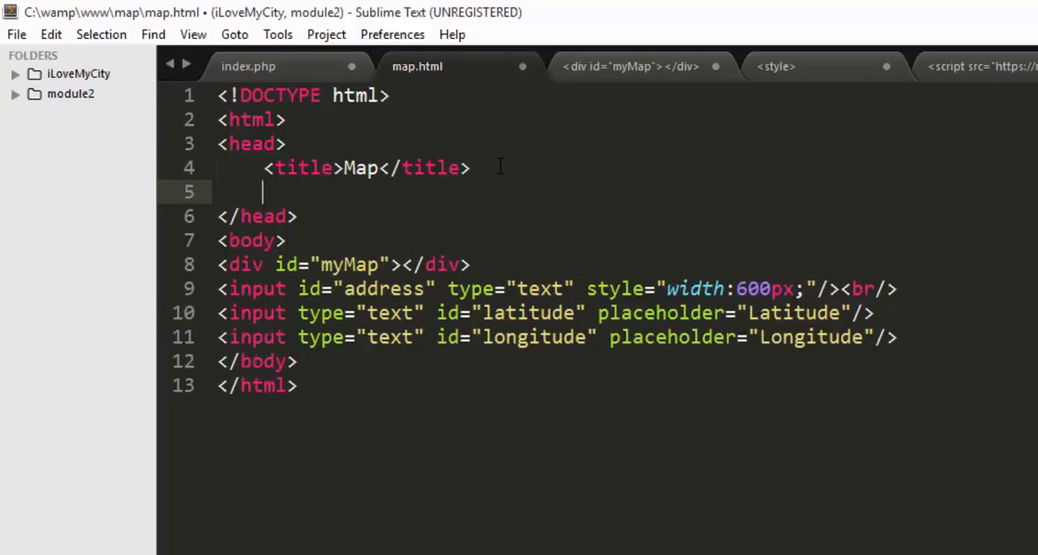
{"action": "type", "text": "<style>"}
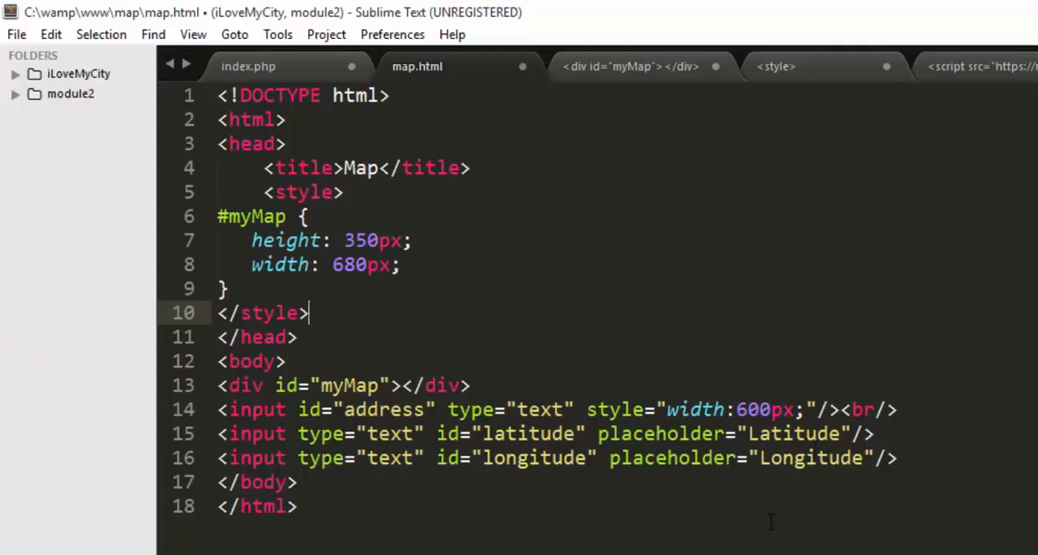
{"action": "left_click", "coordinate": [977, 66]}
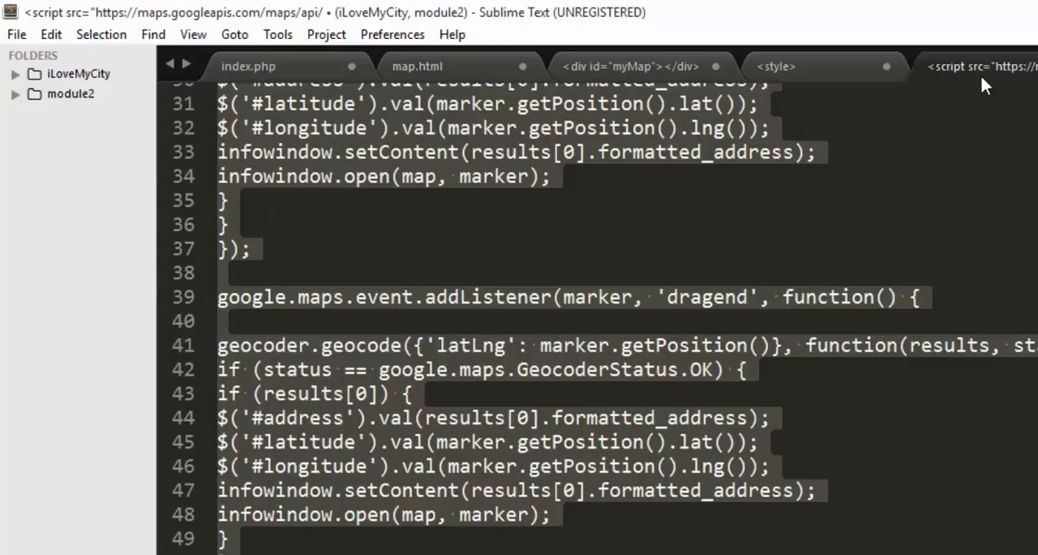
{"action": "mouse_move", "coordinate": [604, 67]}
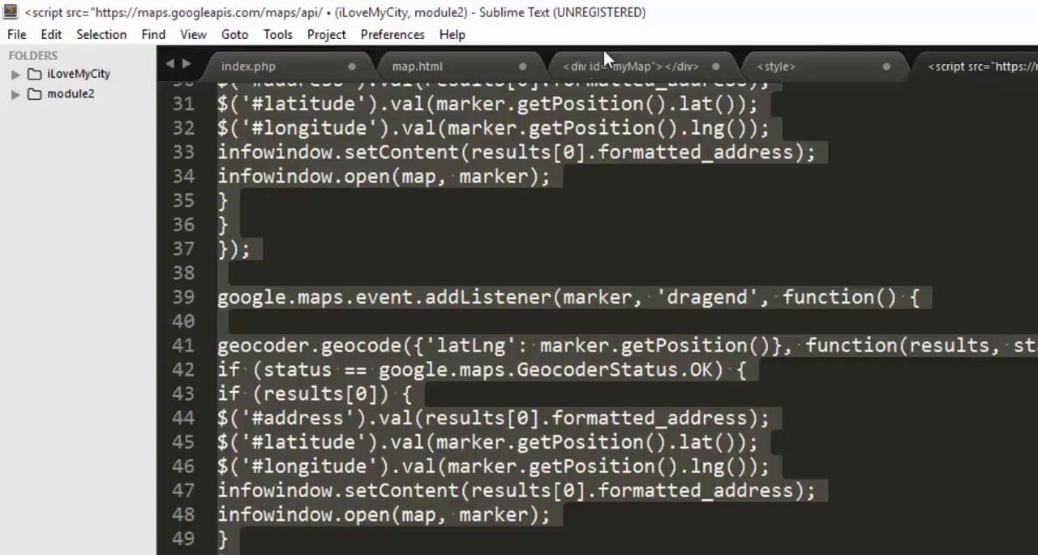
Step: Add a new line below the style block and open map.html in Google Chrome
{"action": "left_click", "coordinate": [417, 66]}
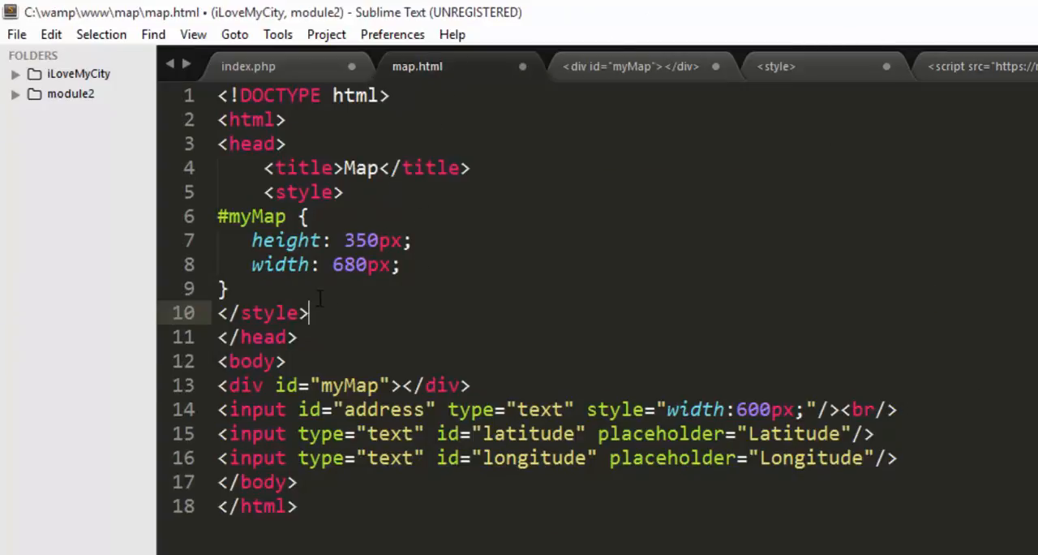
{"action": "key", "text": "enter"}
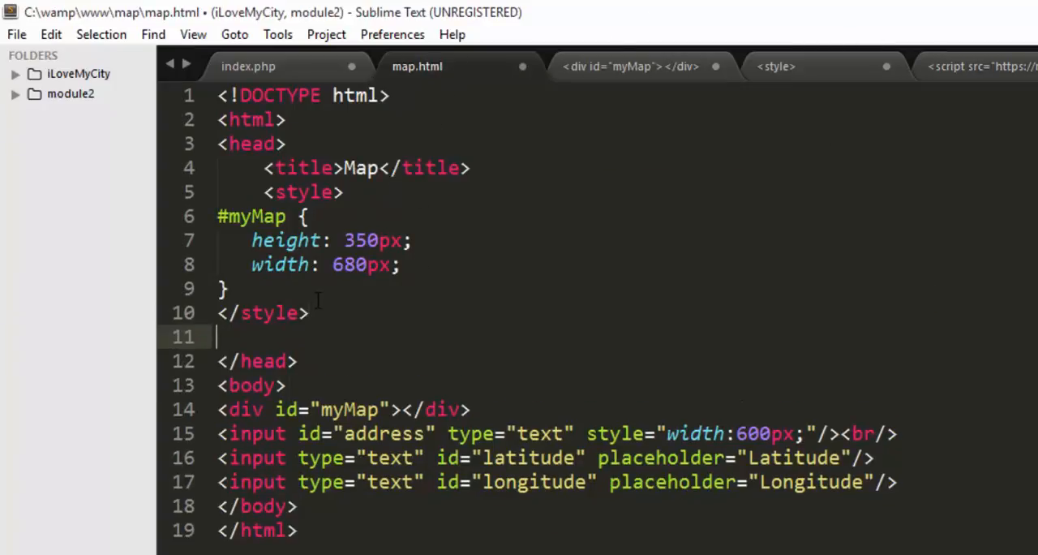
{"action": "scroll", "scroll_direction": "down", "scroll_amount": 3}
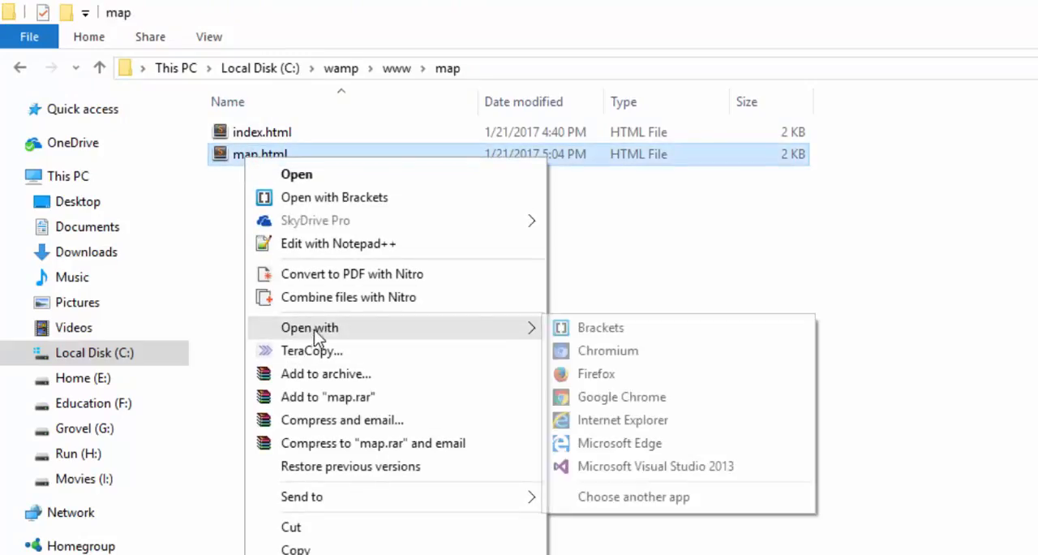
{"action": "left_click", "coordinate": [622, 396]}
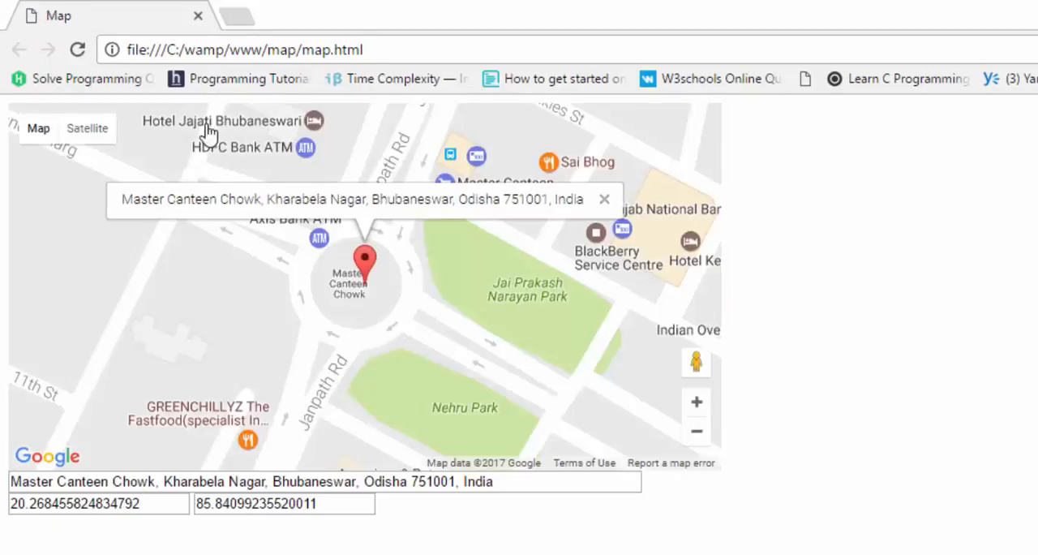
{"action": "mouse_move", "coordinate": [348, 134]}
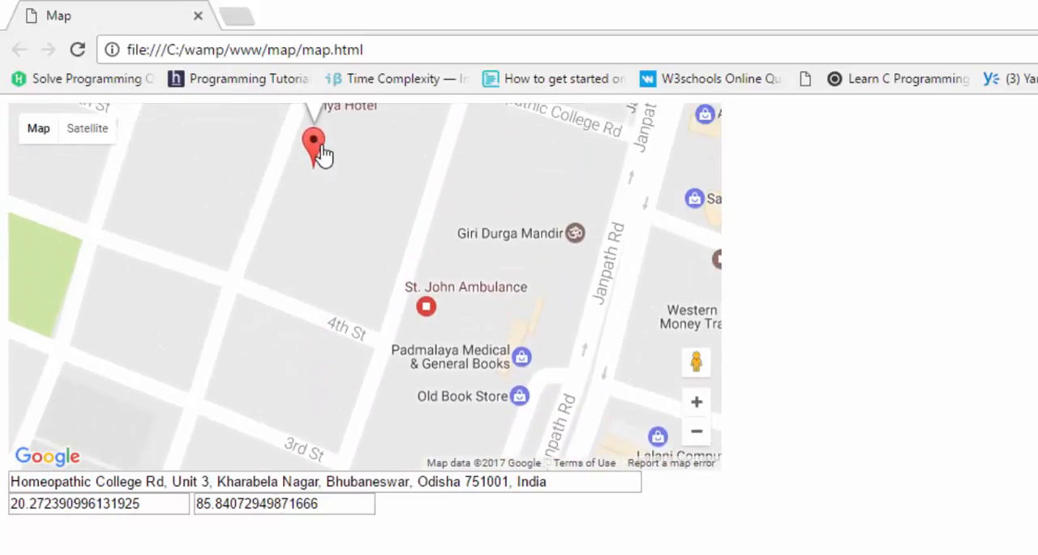
Step: Drop the map marker on a new street and check the filled-in address field
{"action": "left_click", "coordinate": [314, 145]}
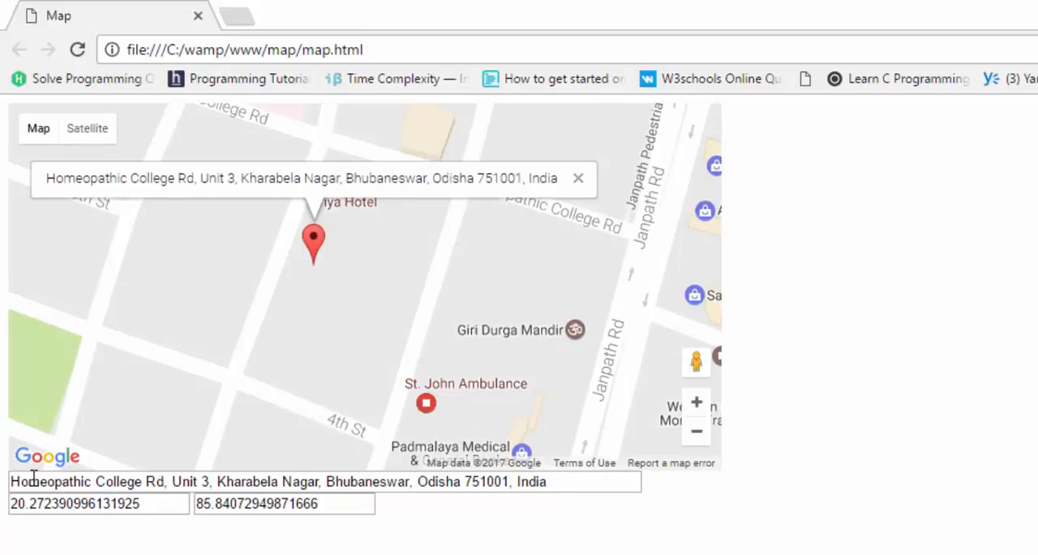
{"action": "left_click", "coordinate": [81, 503]}
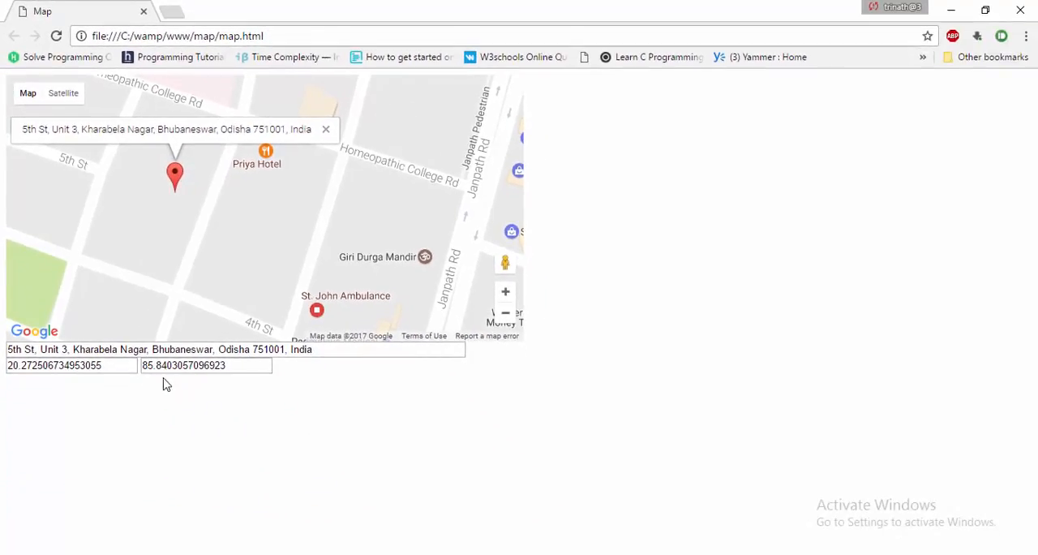
{"action": "mouse_move", "coordinate": [171, 381]}
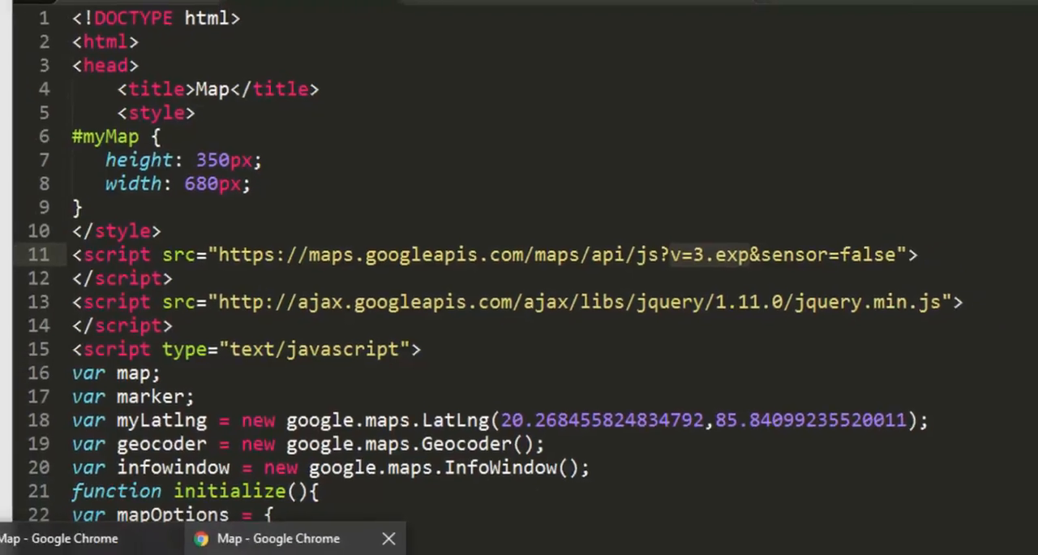
{"action": "left_click", "coordinate": [277, 538]}
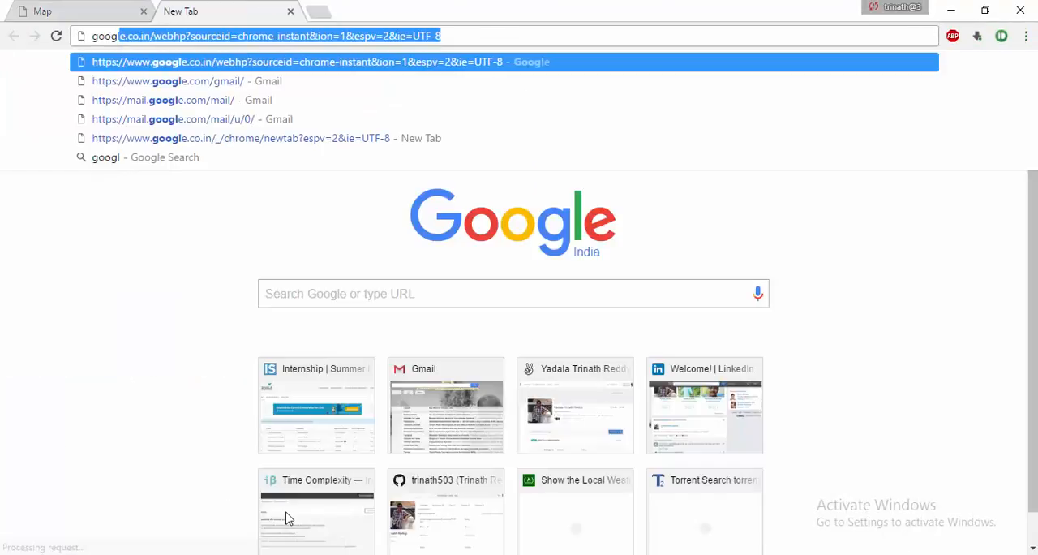
Step: Search Google for 'google api key' in a new Chrome tab
{"action": "type", "text": "google api key"}
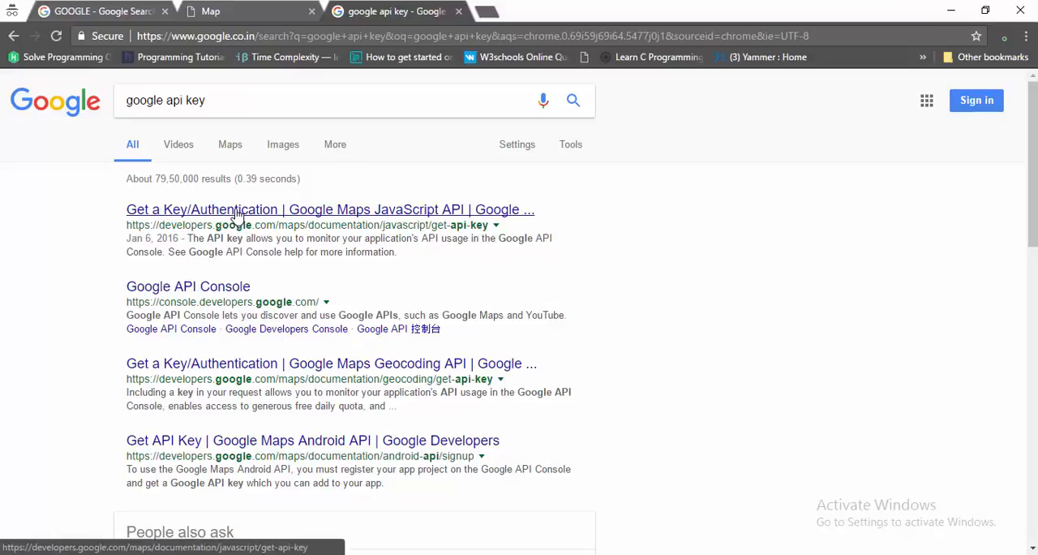
Step: Open the 'Get a Key' Maps JavaScript API result and scroll to its API key steps
{"action": "left_click", "coordinate": [329, 209]}
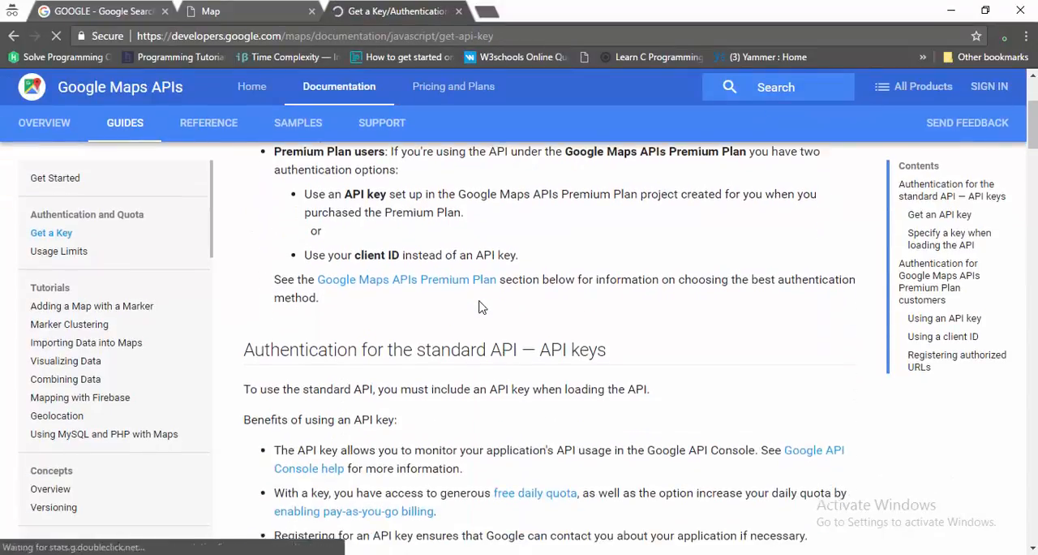
{"action": "scroll", "scroll_direction": "down", "scroll_amount": 3}
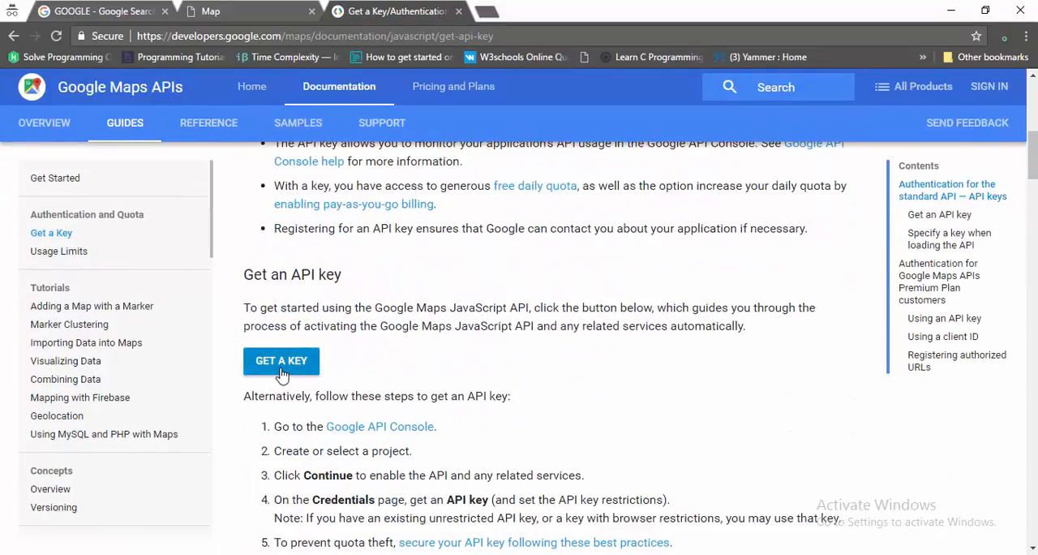
{"action": "scroll", "scroll_direction": "down", "scroll_amount": 3}
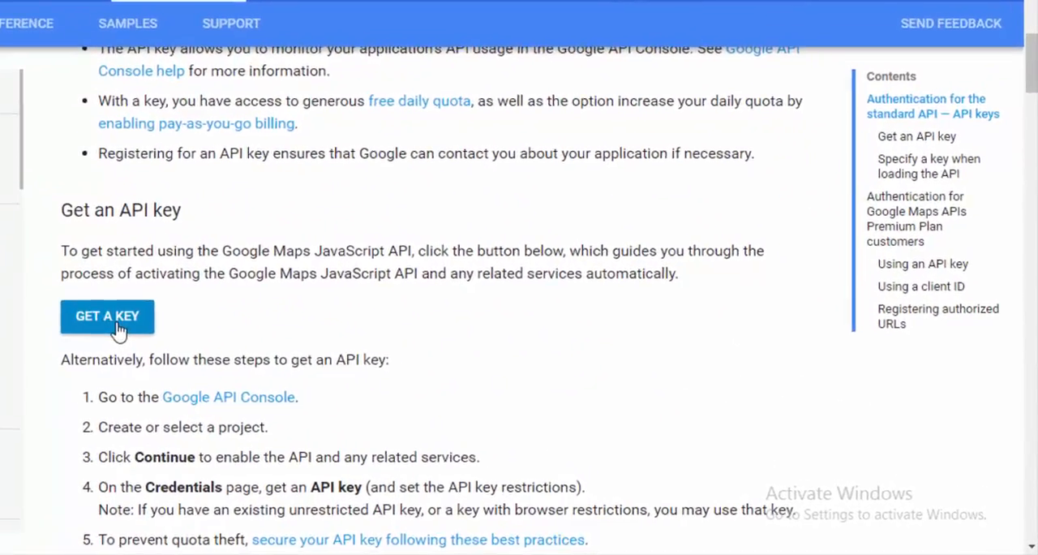
{"action": "scroll", "scroll_direction": "down", "scroll_amount": 3}
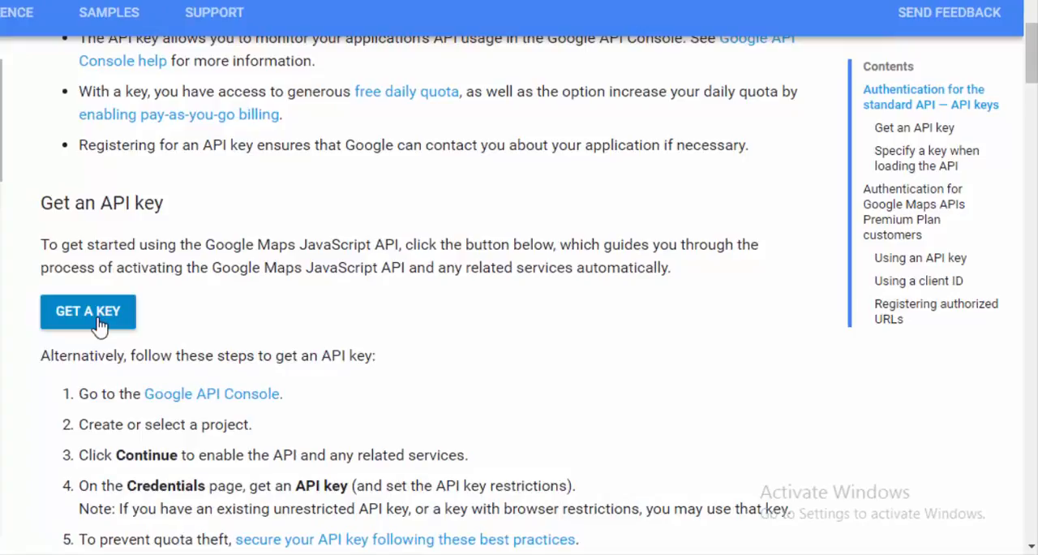
{"action": "mouse_move", "coordinate": [117, 341]}
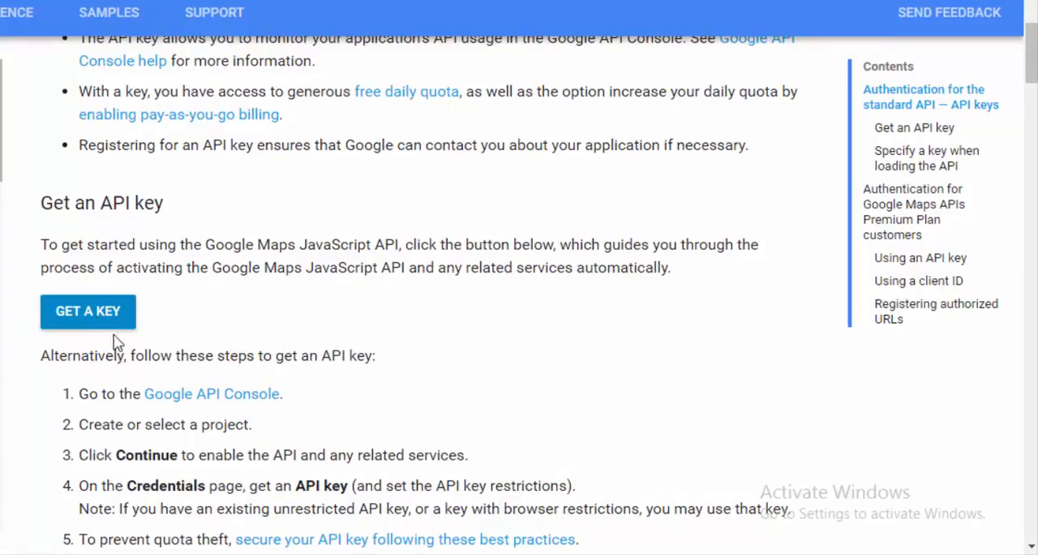
{"action": "scroll", "scroll_direction": "down", "scroll_amount": 3}
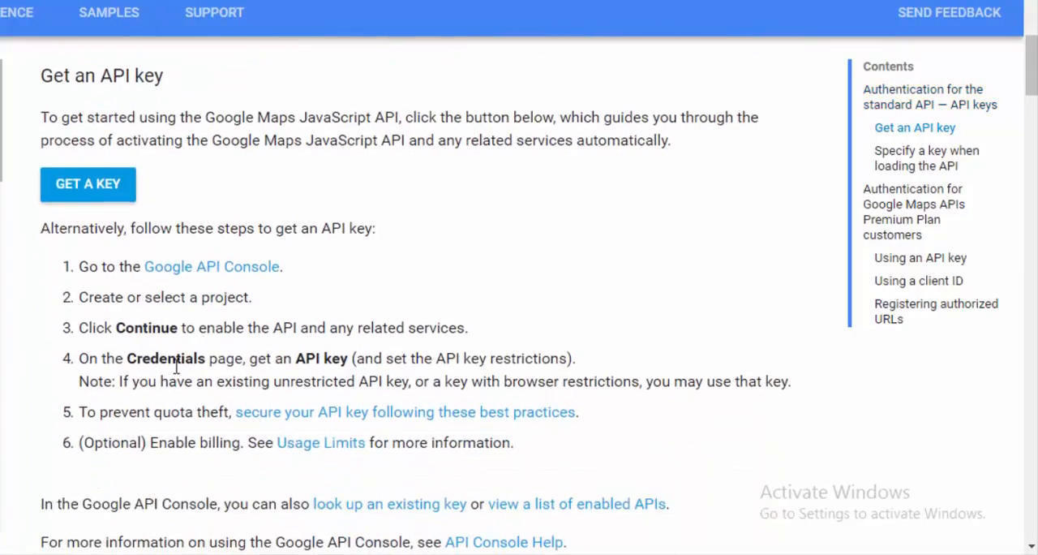